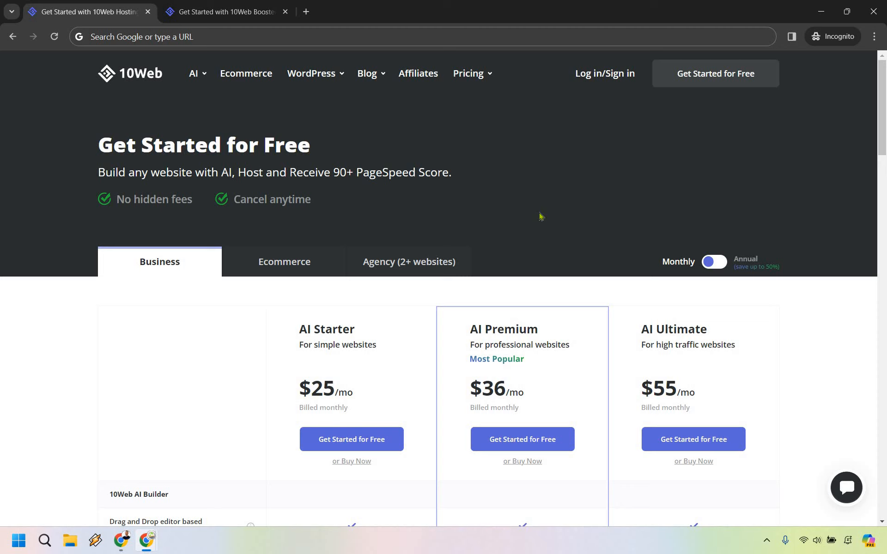
pyautogui.moveTo(553, 209)
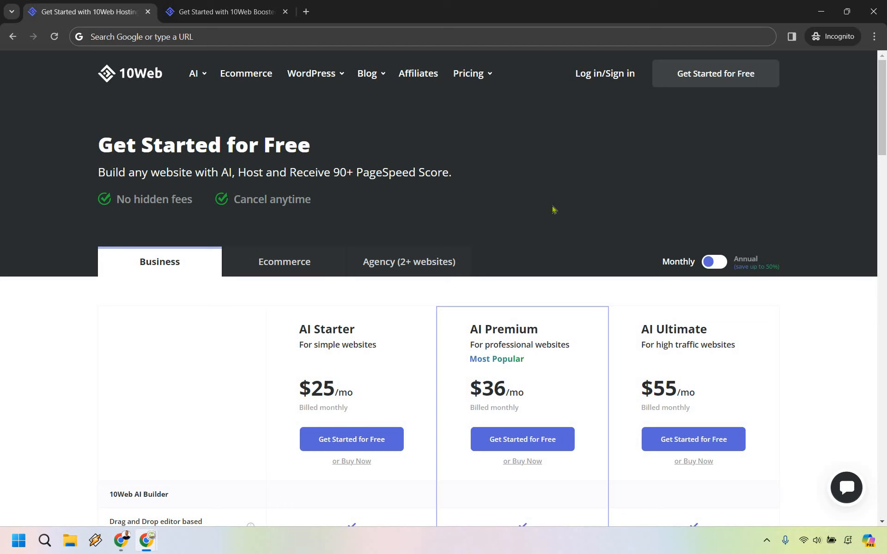
# Step: Scroll through the hosting pricing page to review the plan feature lists
pyautogui.scroll(-3)
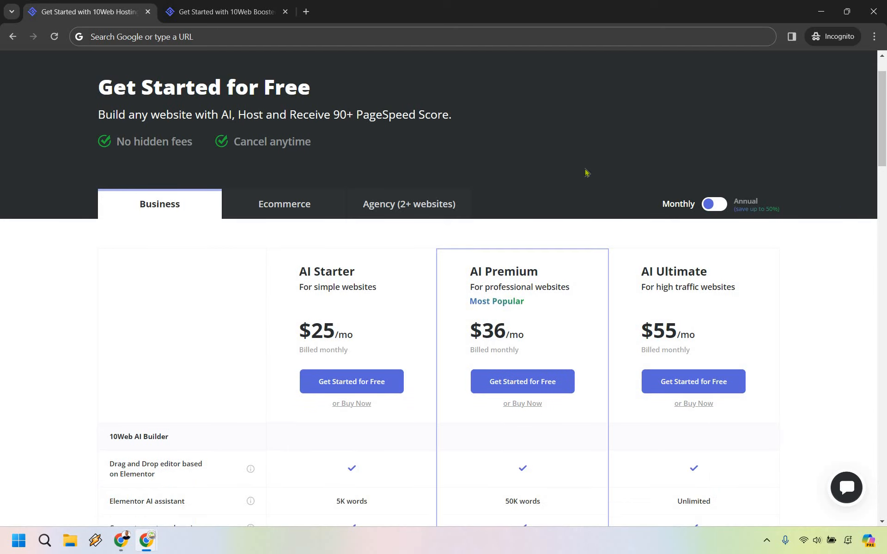
pyautogui.scroll(-3)
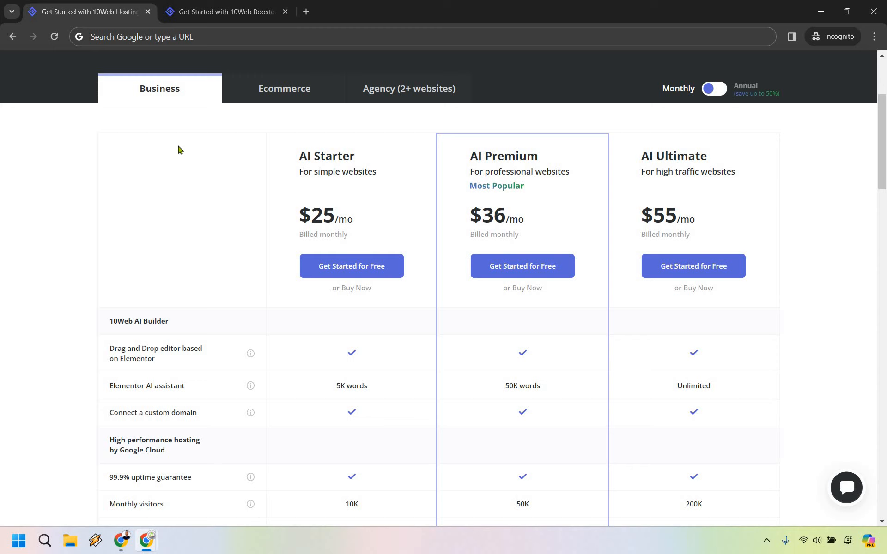
pyautogui.moveTo(291, 216)
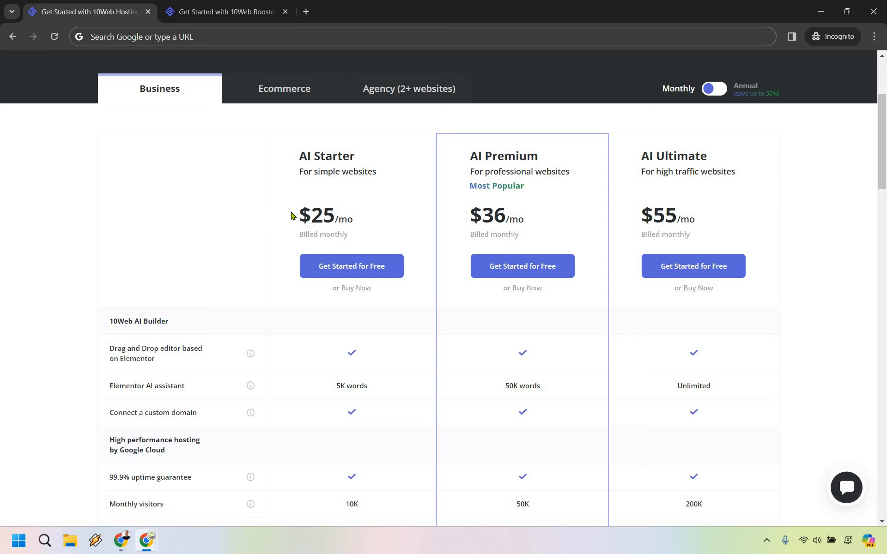
pyautogui.moveTo(558, 192)
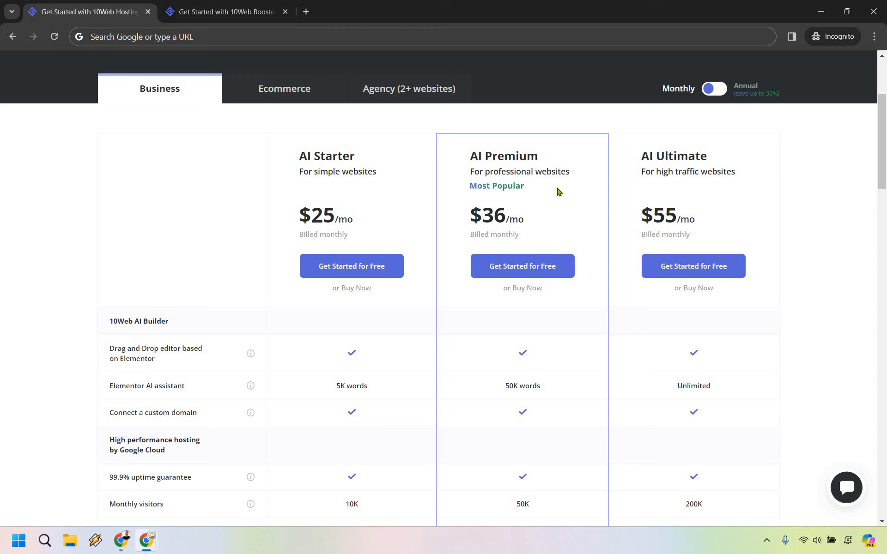
pyautogui.moveTo(732, 170)
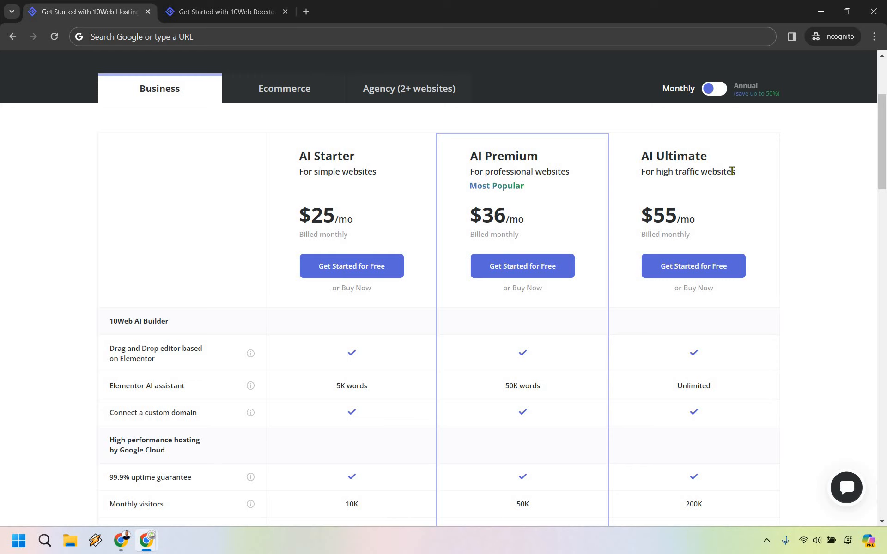
pyautogui.moveTo(817, 205)
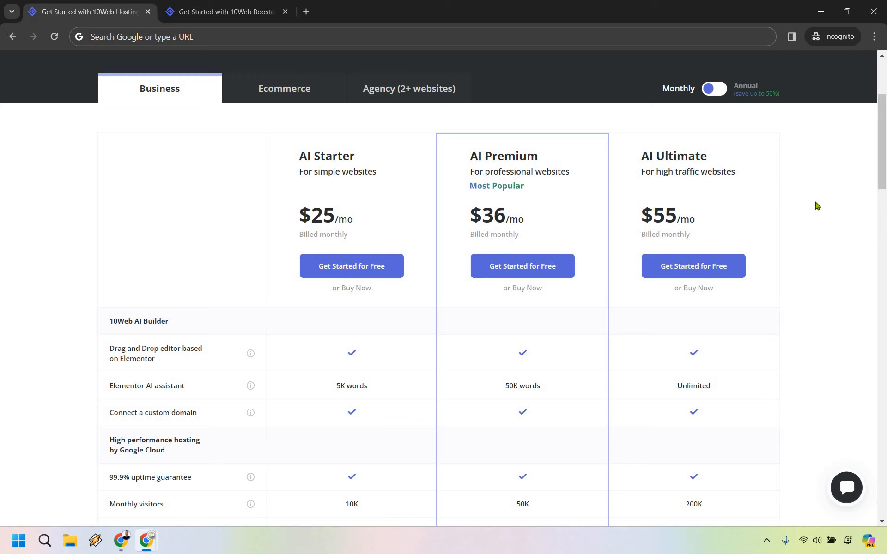
pyautogui.scroll(-3)
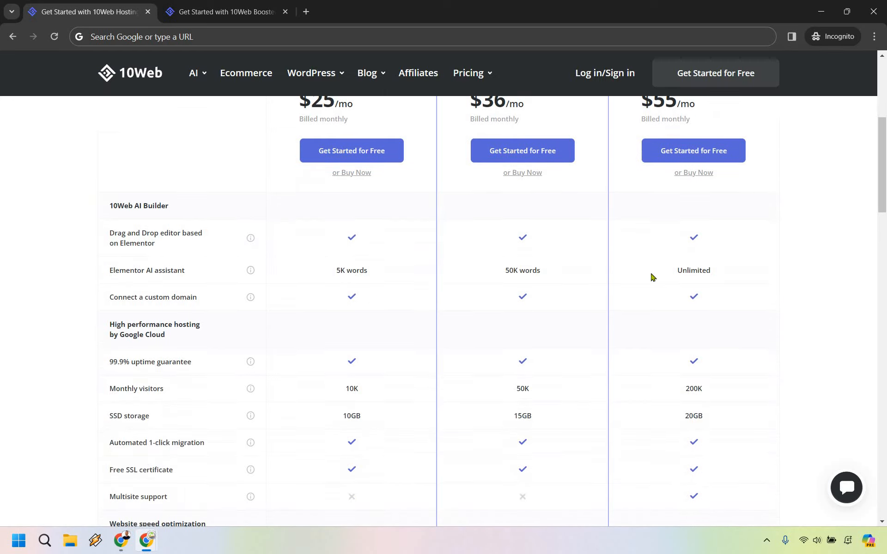
pyautogui.moveTo(497, 394)
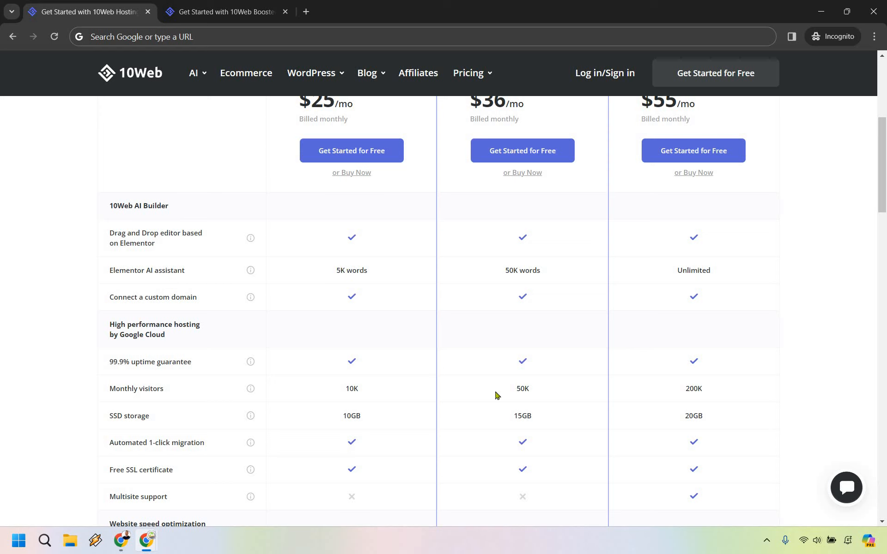
pyautogui.moveTo(355, 271)
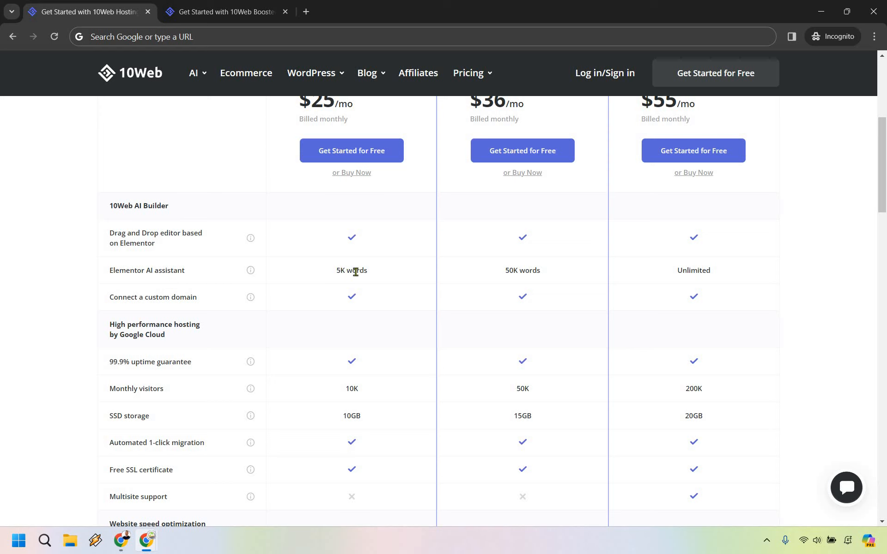
pyautogui.moveTo(328, 274)
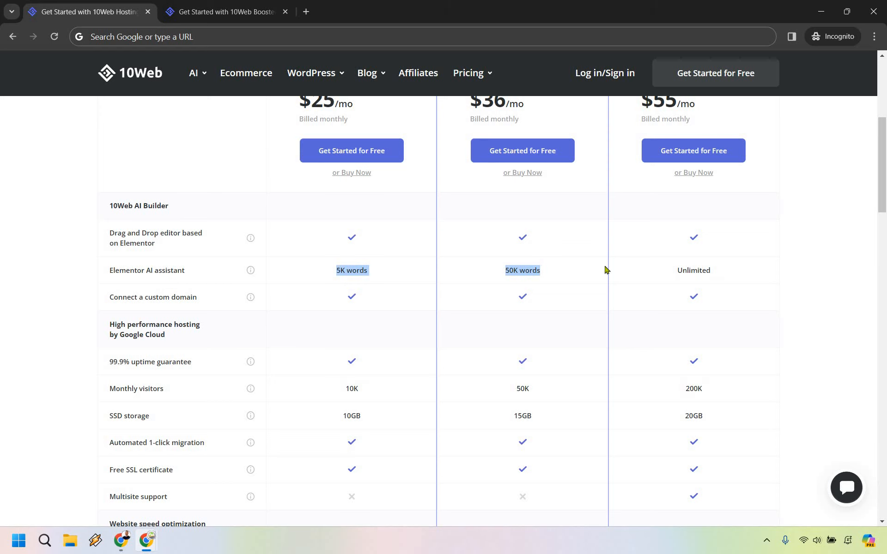
pyautogui.scroll(-3)
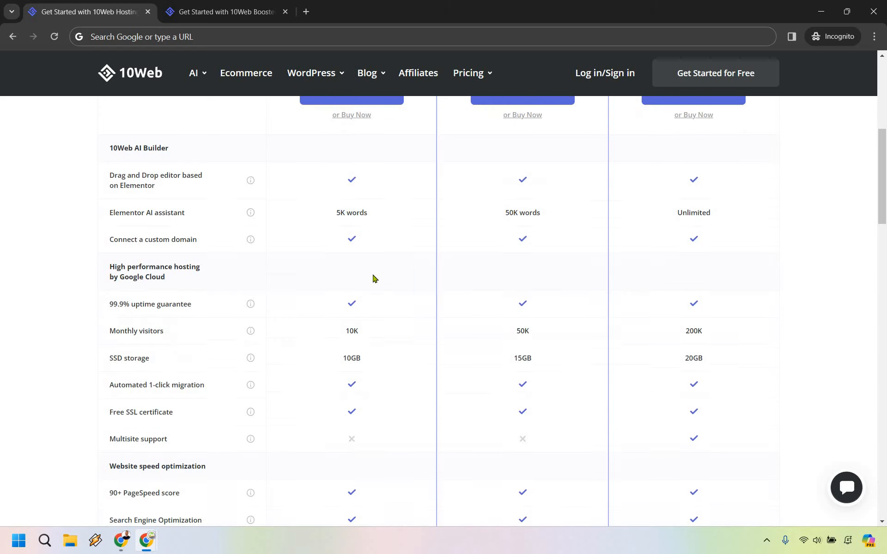
pyautogui.scroll(-3)
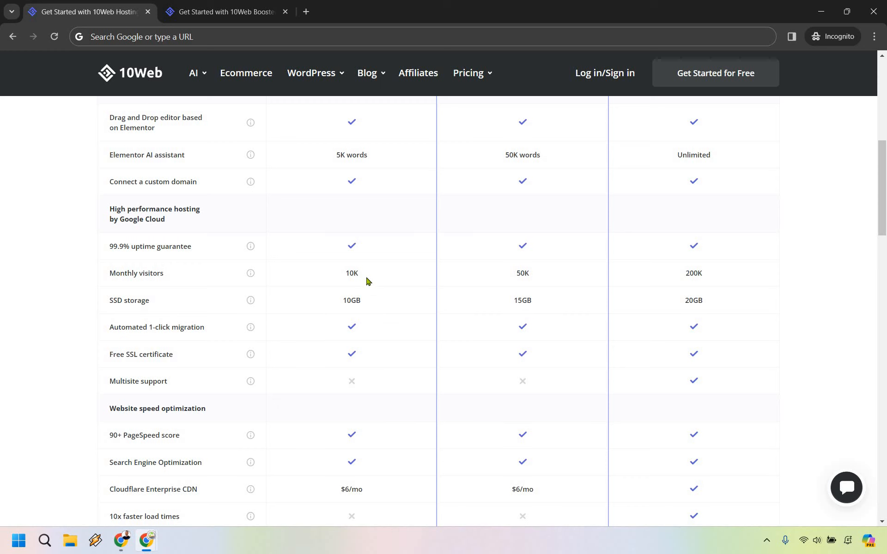
pyautogui.scroll(3)
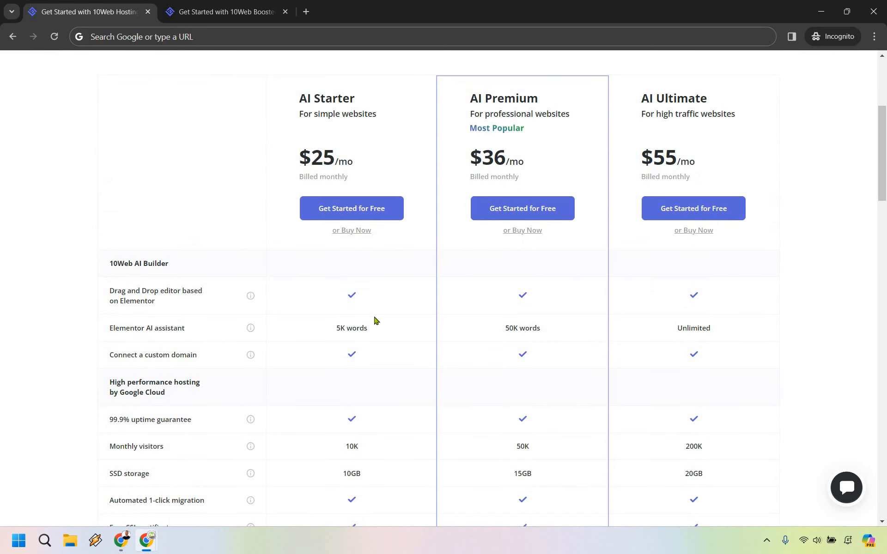
pyautogui.scroll(-3)
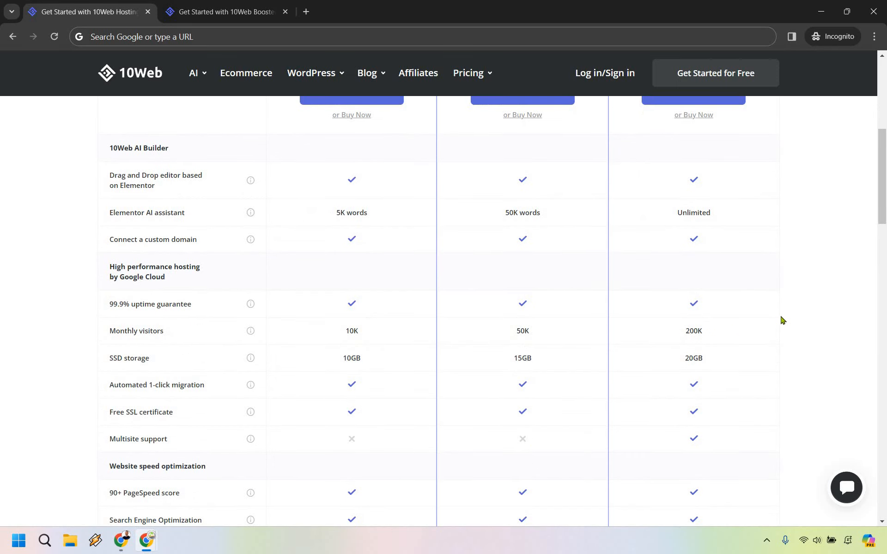
pyautogui.moveTo(379, 345)
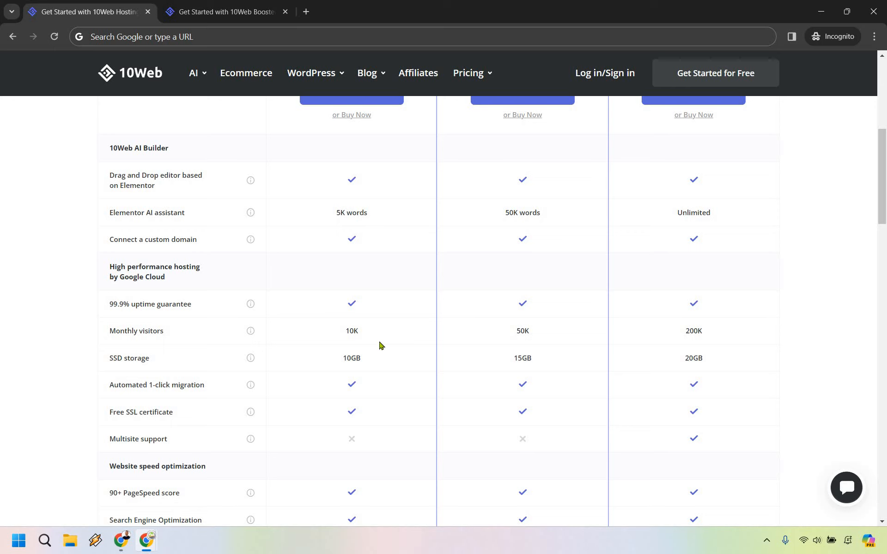
pyautogui.scroll(-3)
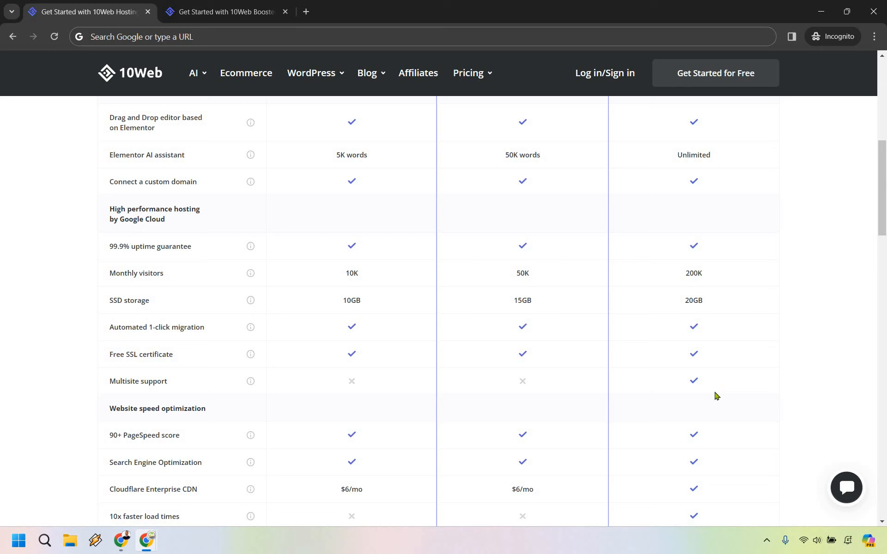
pyautogui.moveTo(679, 394)
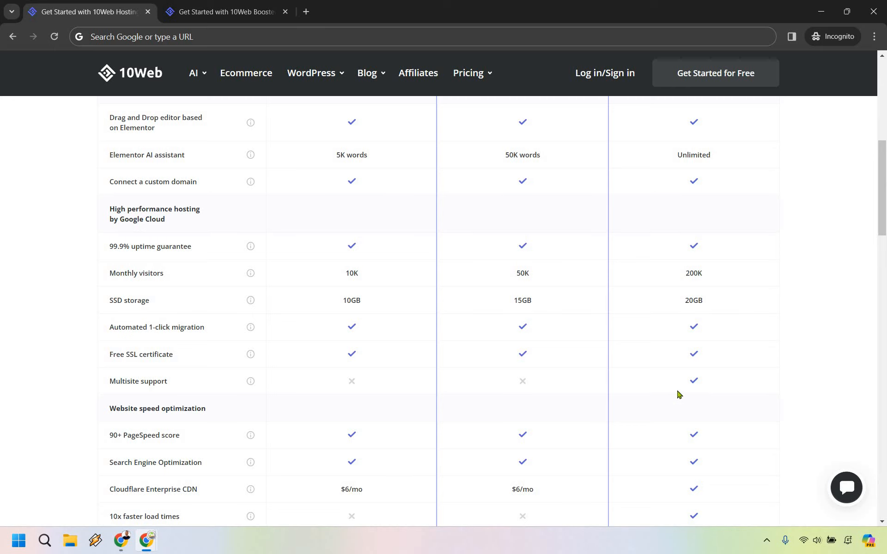
pyautogui.moveTo(733, 310)
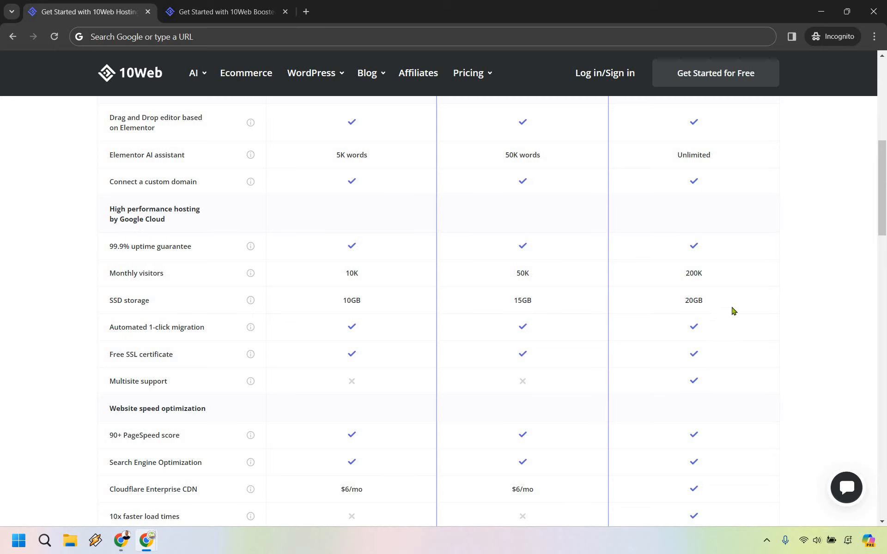
pyautogui.scroll(-3)
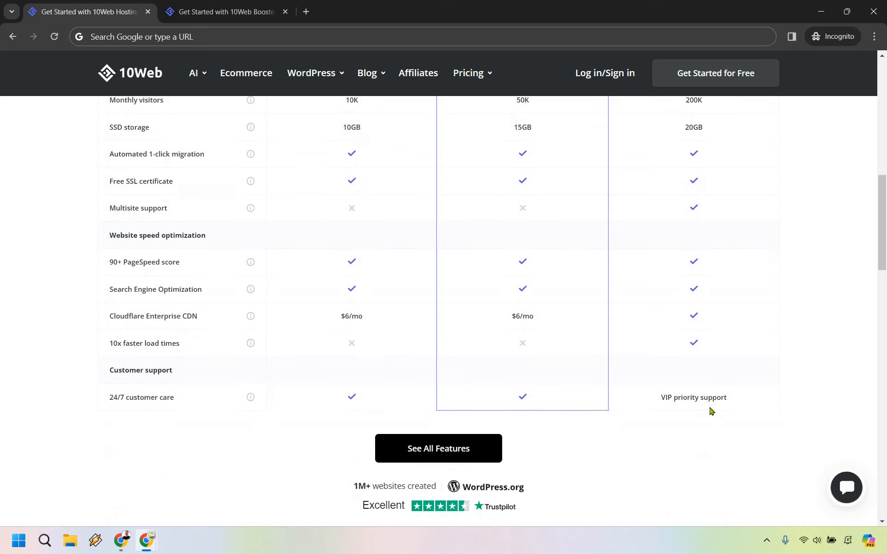
pyautogui.moveTo(699, 347)
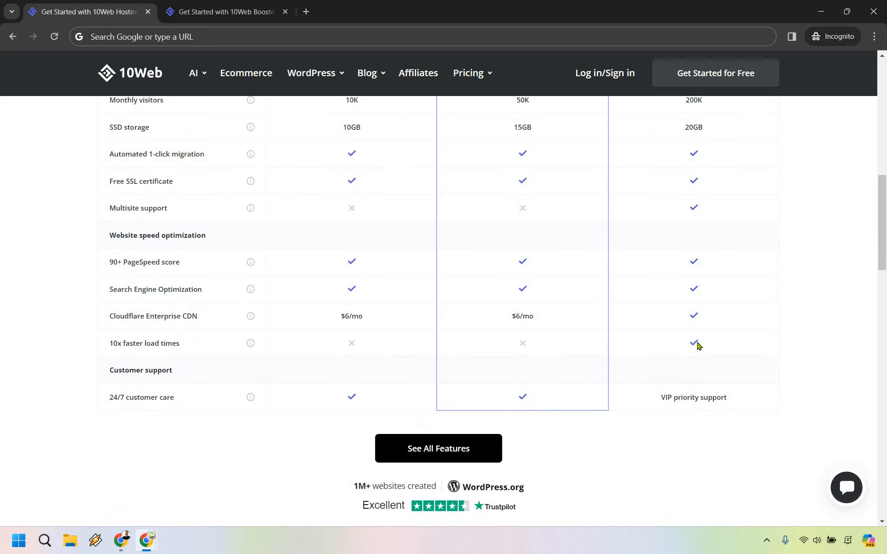
pyautogui.moveTo(824, 351)
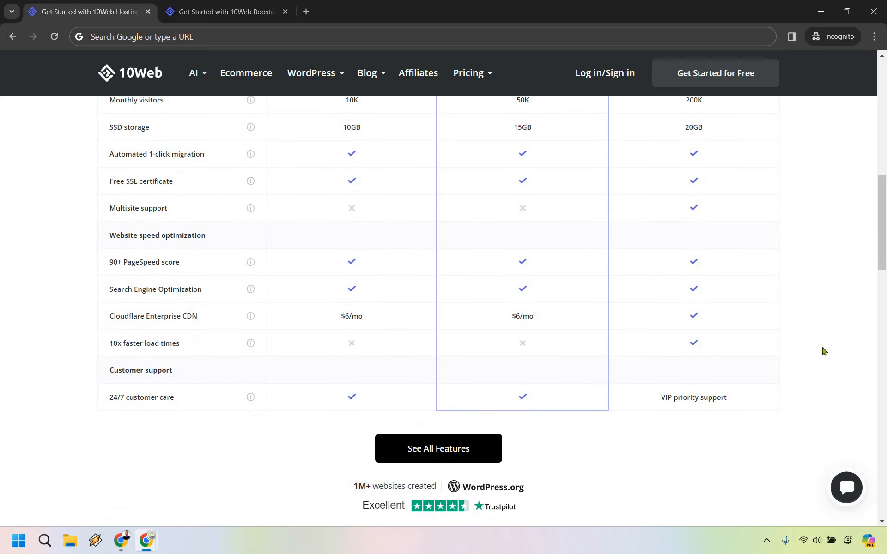
pyautogui.scroll(3)
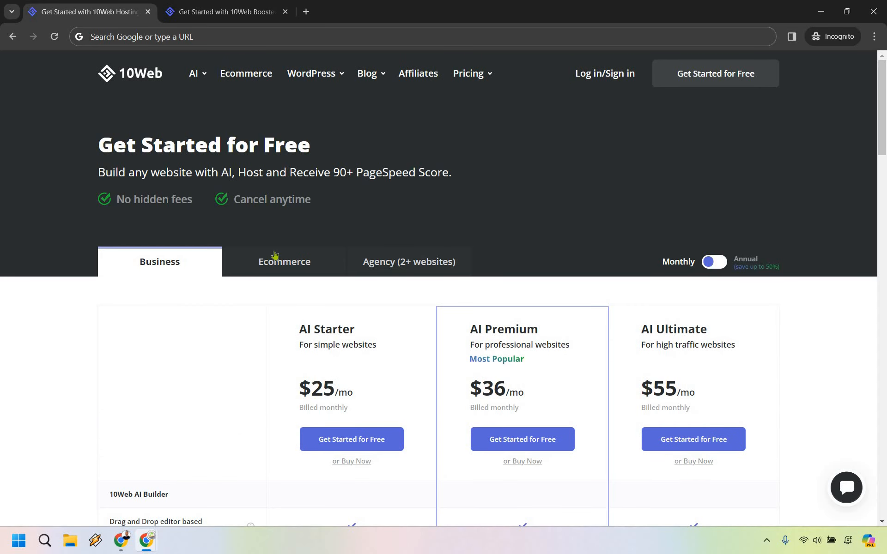
# Step: Flip between the Ecommerce and Business hosting plans to compare them, ending on the Agency plans view
pyautogui.click(284, 261)
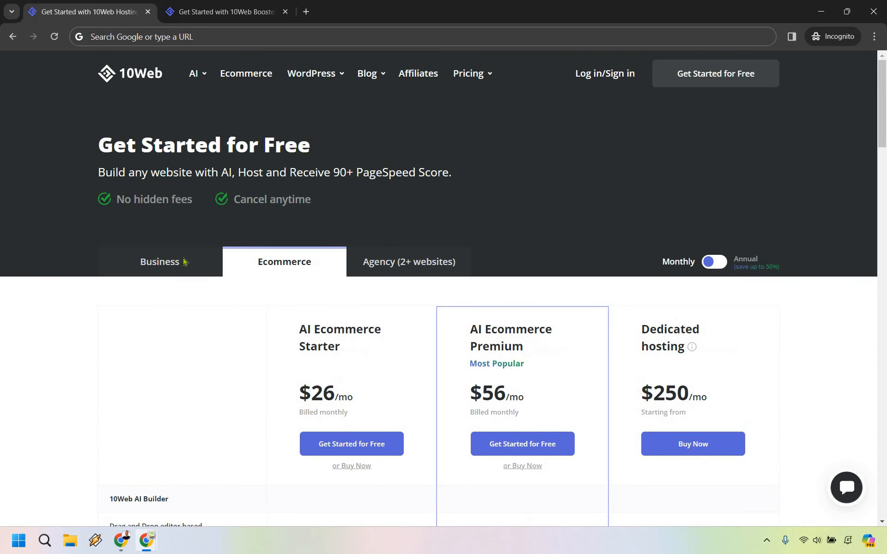
pyautogui.click(159, 262)
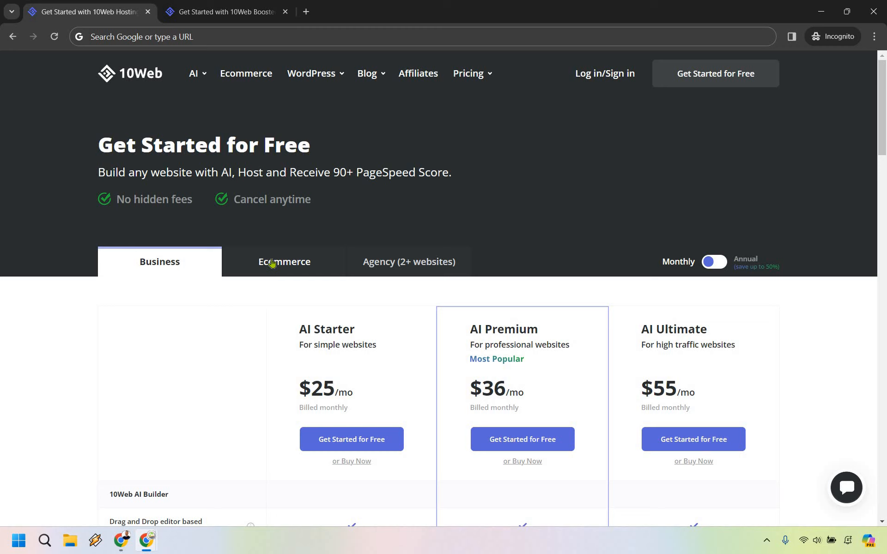
pyautogui.click(283, 261)
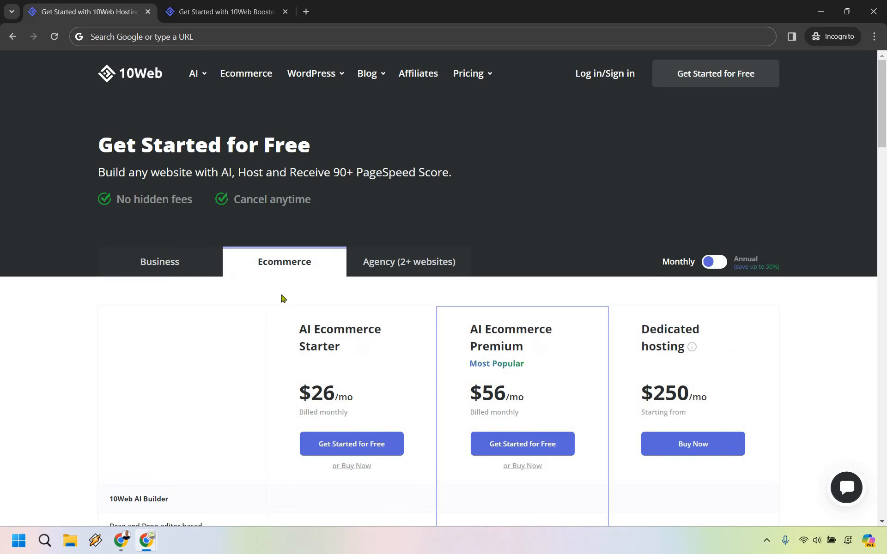
pyautogui.click(159, 262)
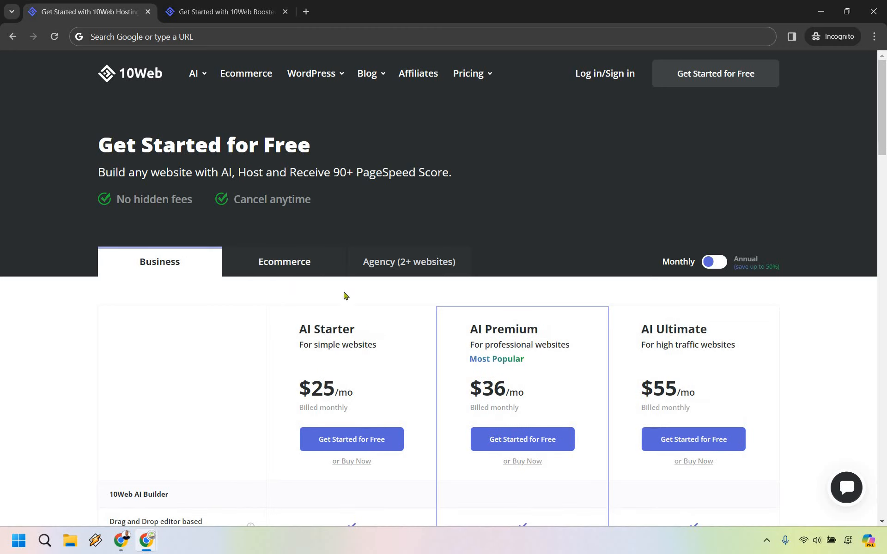
pyautogui.click(284, 261)
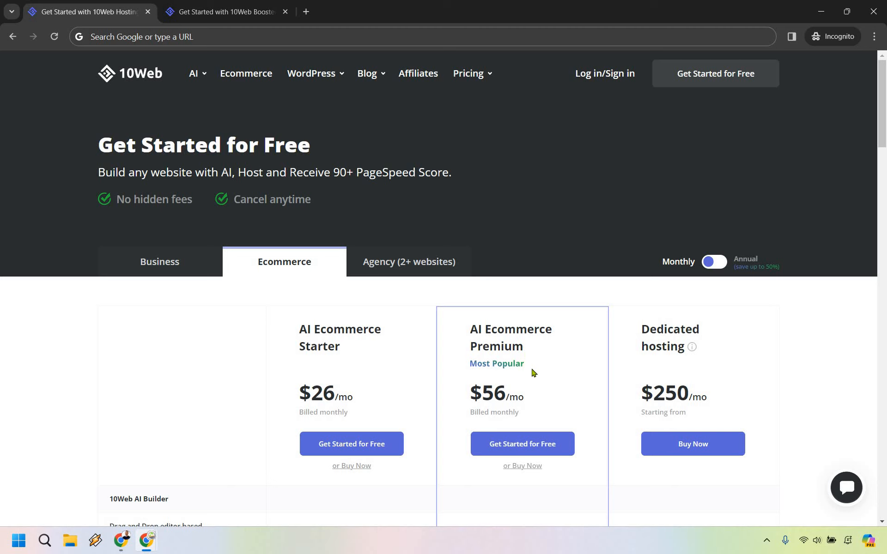
pyautogui.moveTo(851, 341)
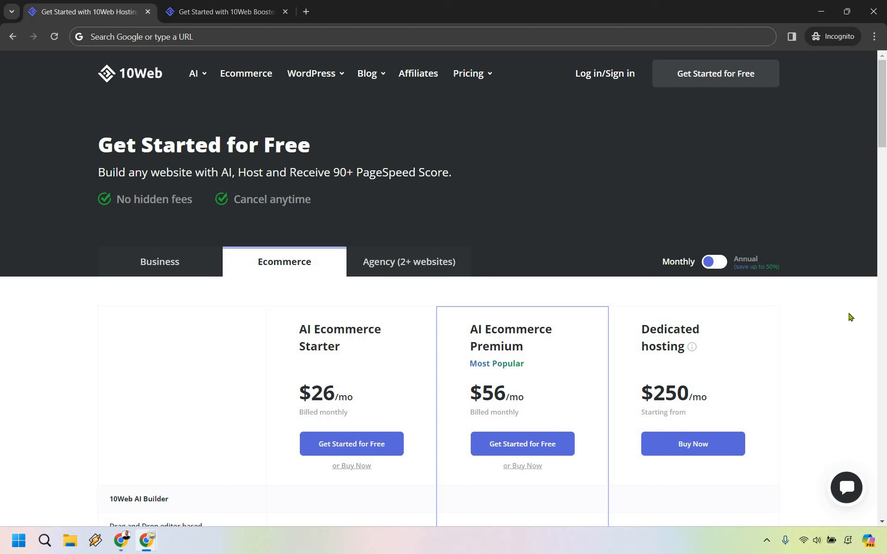
pyautogui.scroll(-3)
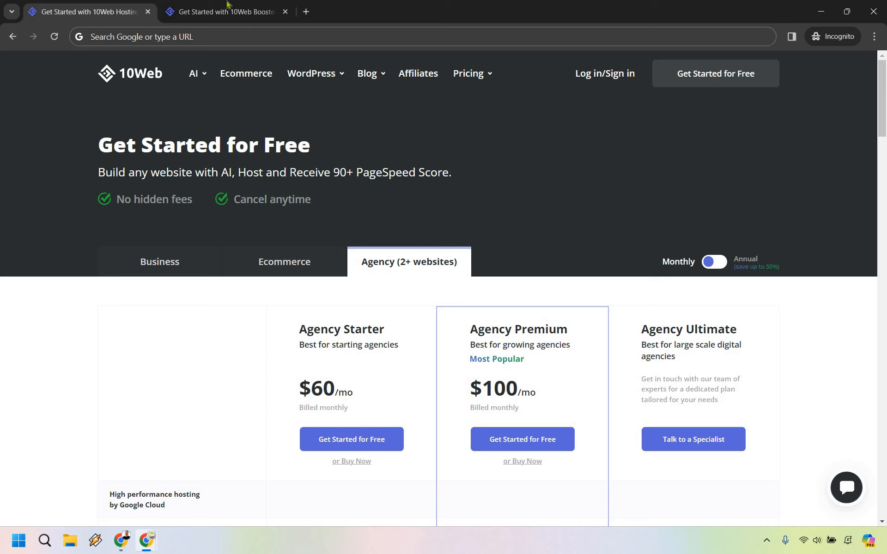
# Step: View 10Web Booster pricing annually then monthly, leaving Personal $14, Premium $35 and Agency $85 showing
pyautogui.click(226, 11)
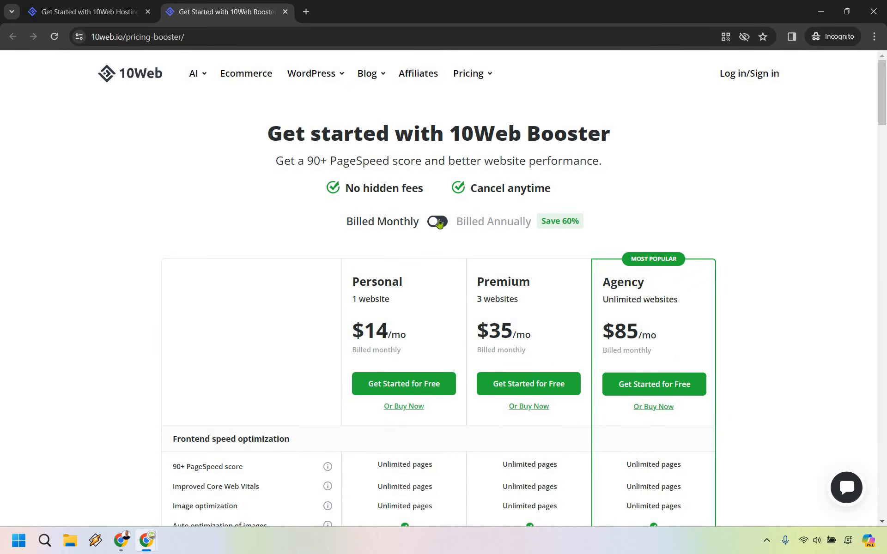
pyautogui.click(436, 221)
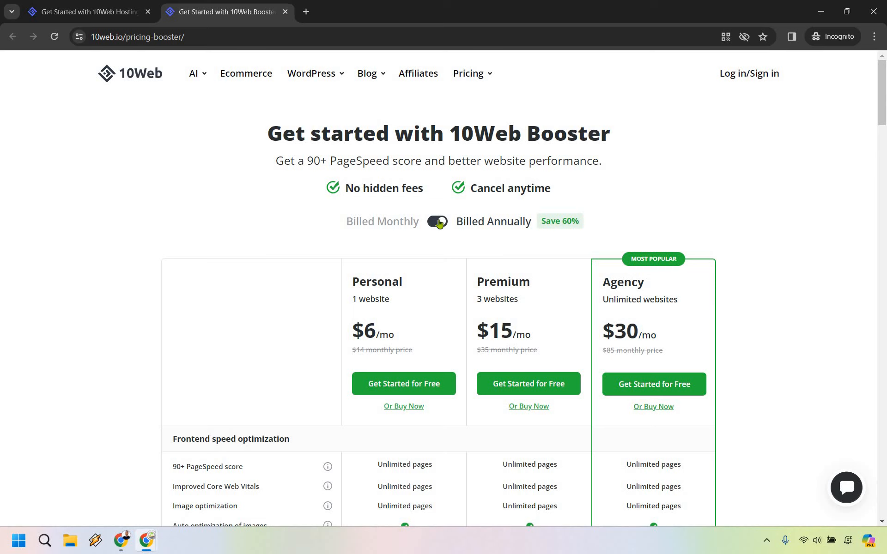
pyautogui.click(435, 220)
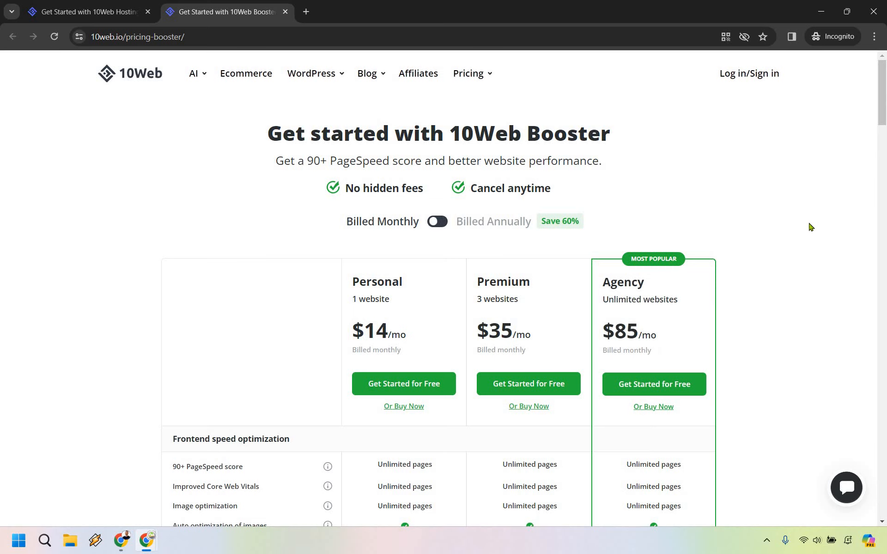
pyautogui.scroll(-3)
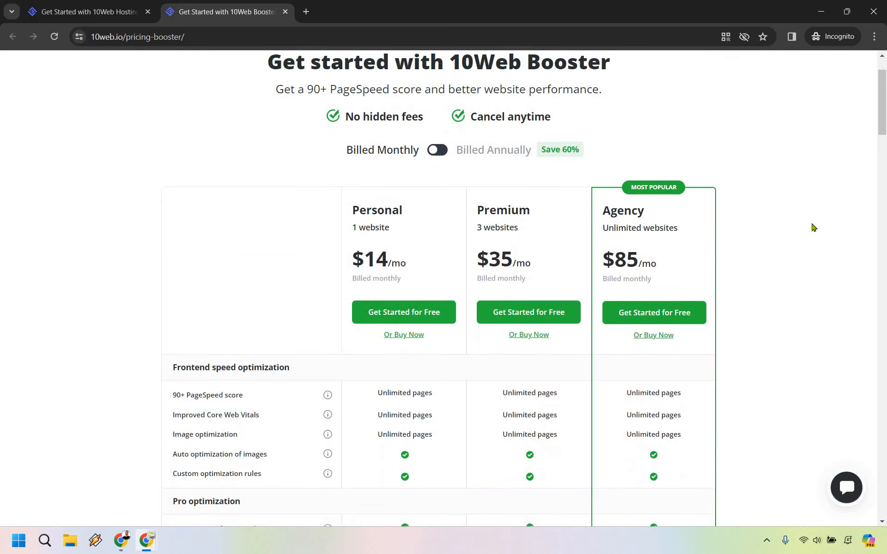
pyautogui.scroll(-3)
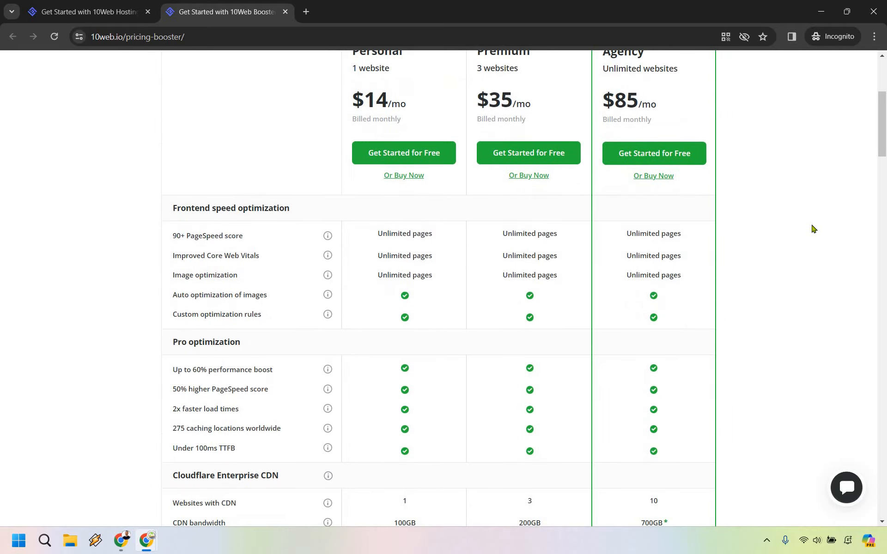
pyautogui.scroll(3)
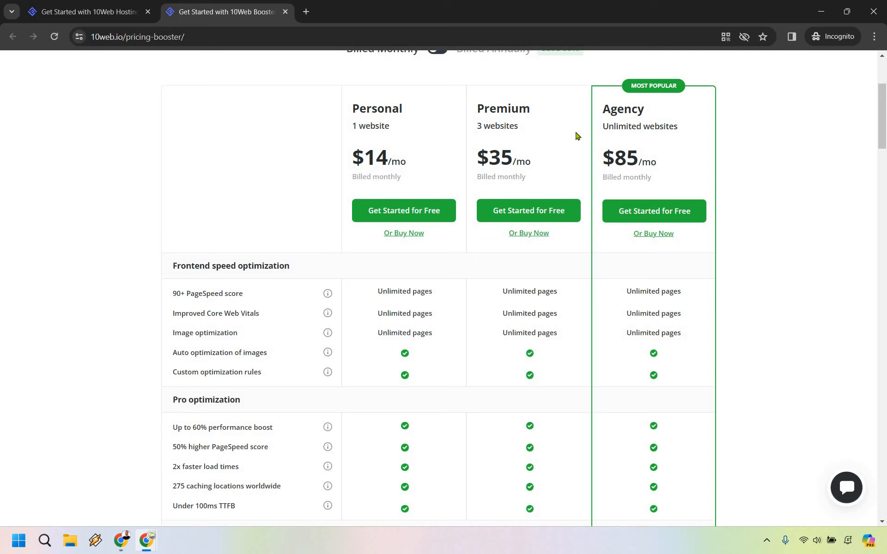
pyautogui.moveTo(518, 157)
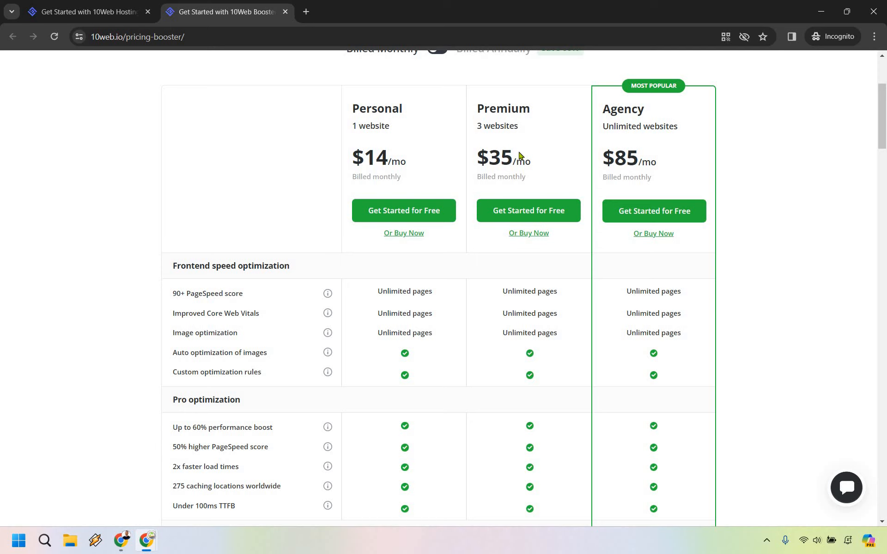
pyautogui.moveTo(810, 266)
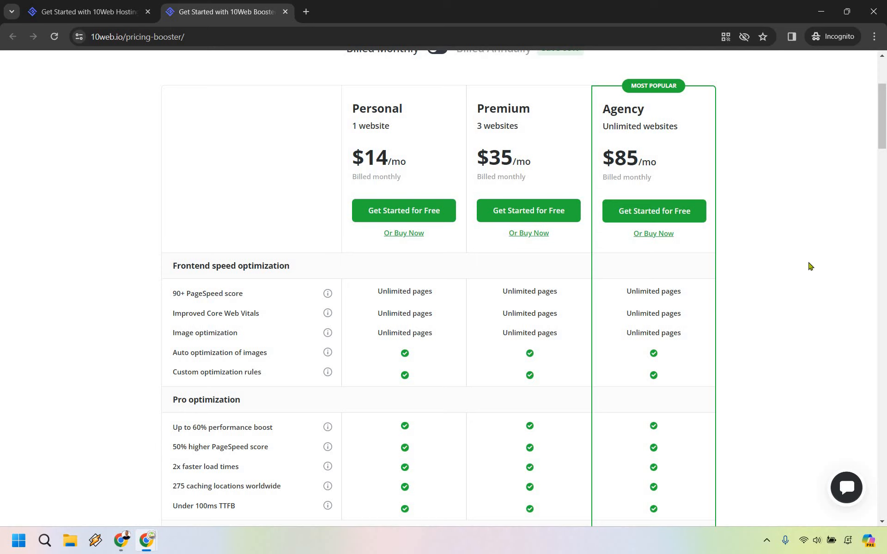
pyautogui.moveTo(425, 306)
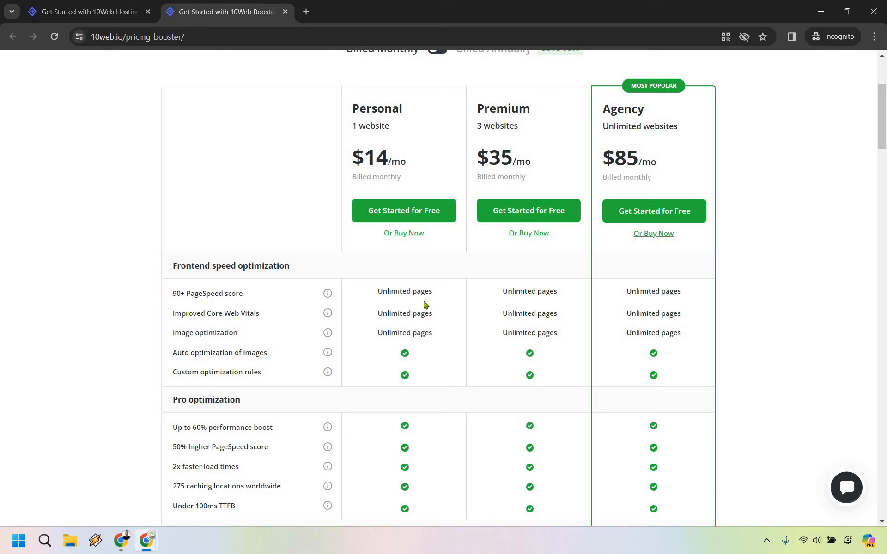
pyautogui.scroll(-3)
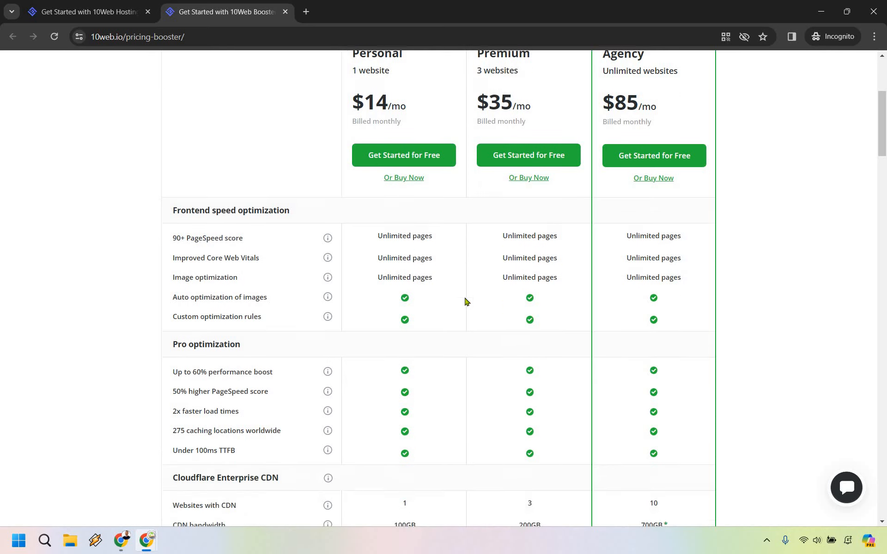
pyautogui.scroll(-3)
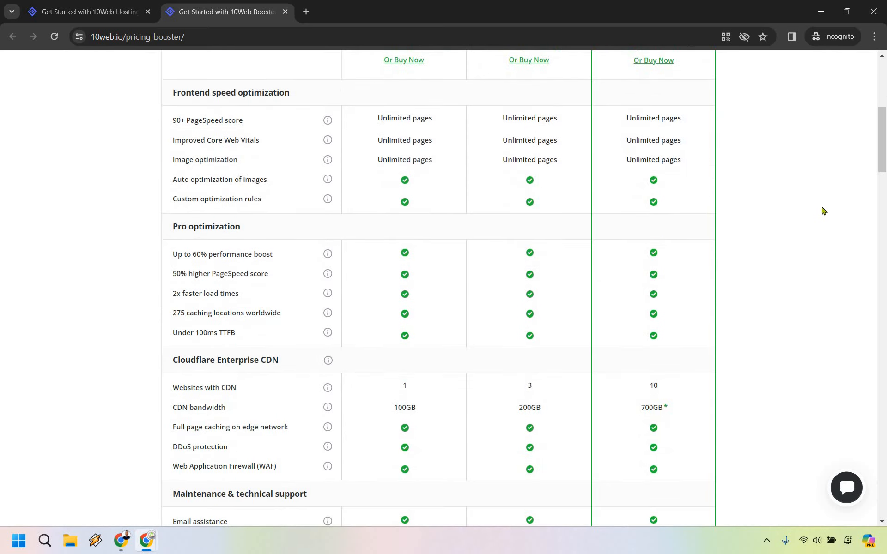
pyautogui.scroll(-3)
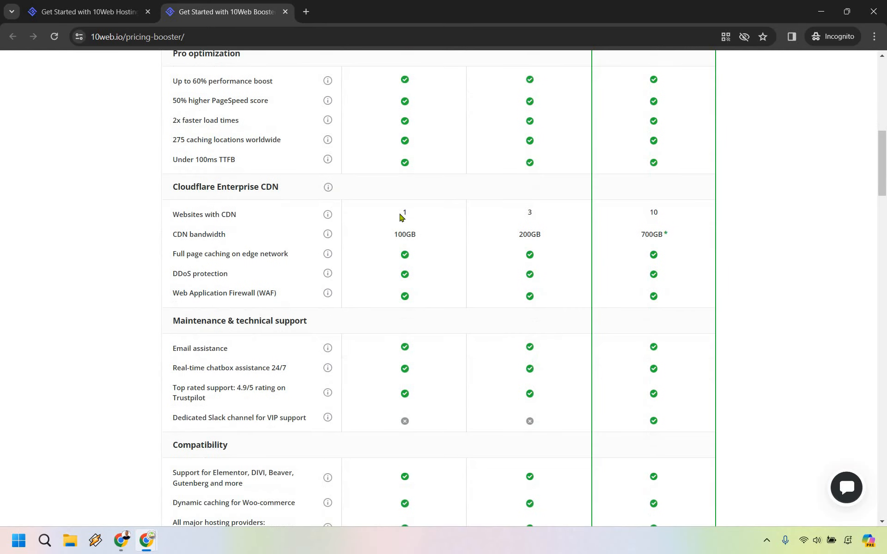
pyautogui.moveTo(663, 217)
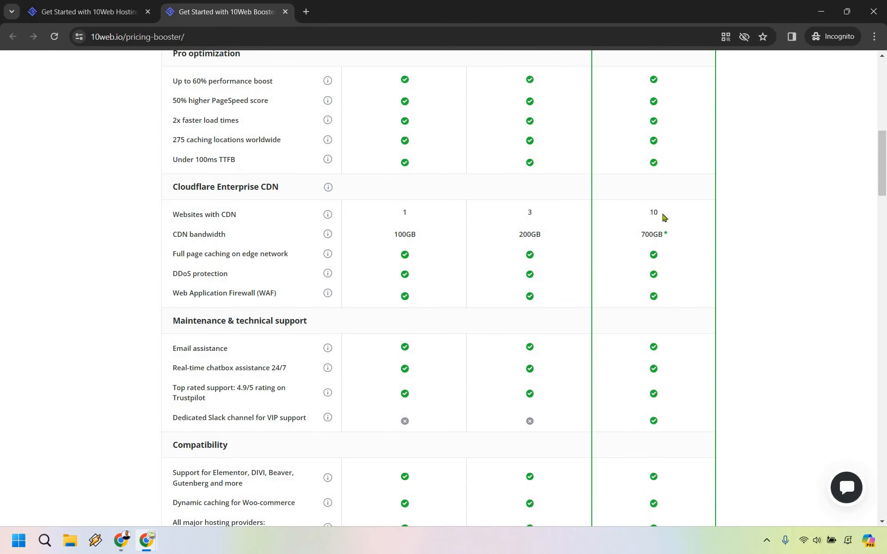
pyautogui.moveTo(399, 232)
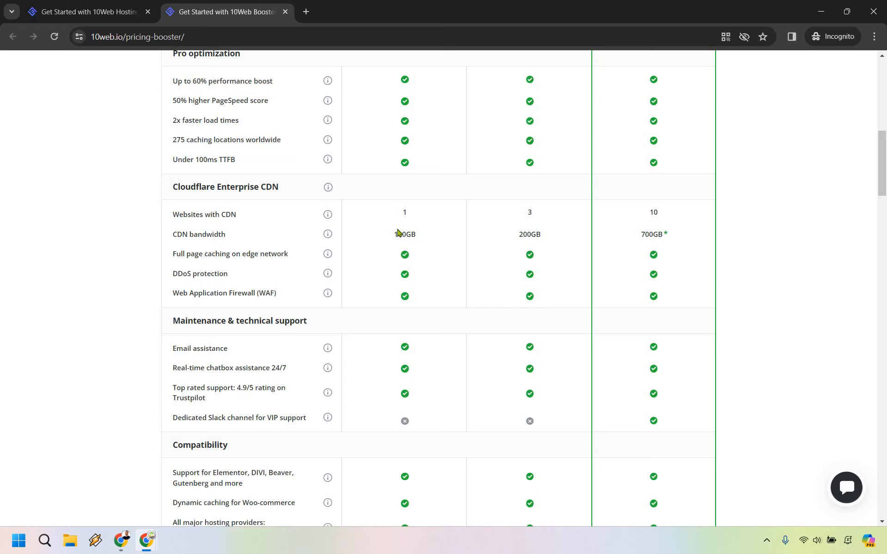
pyautogui.scroll(-3)
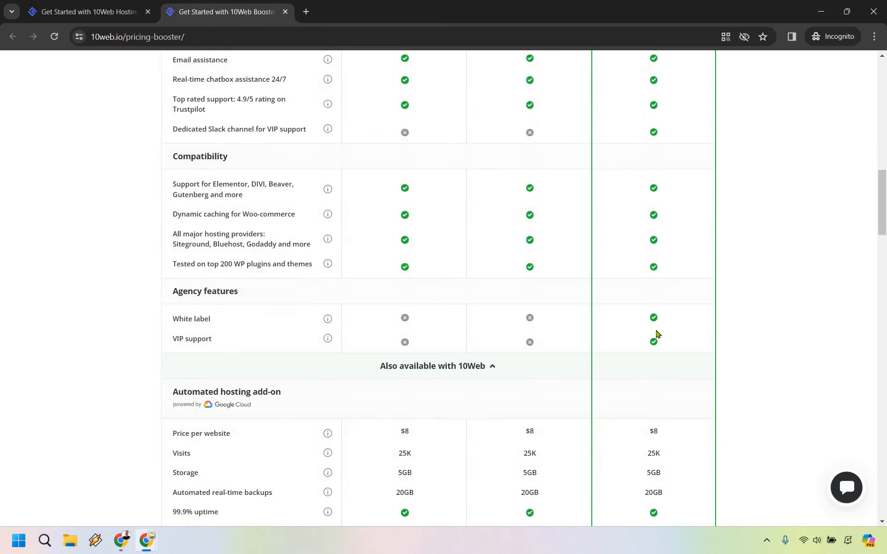
pyautogui.moveTo(663, 303)
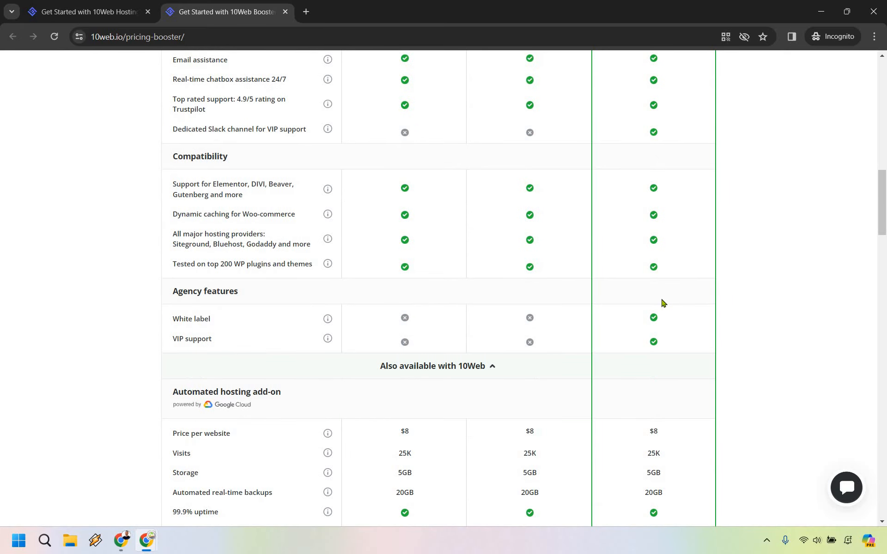
pyautogui.scroll(-3)
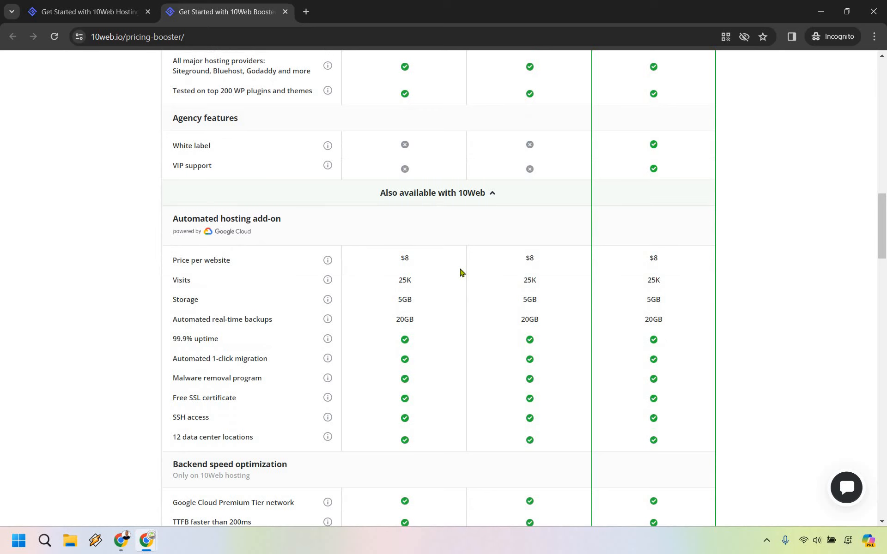
pyautogui.moveTo(632, 269)
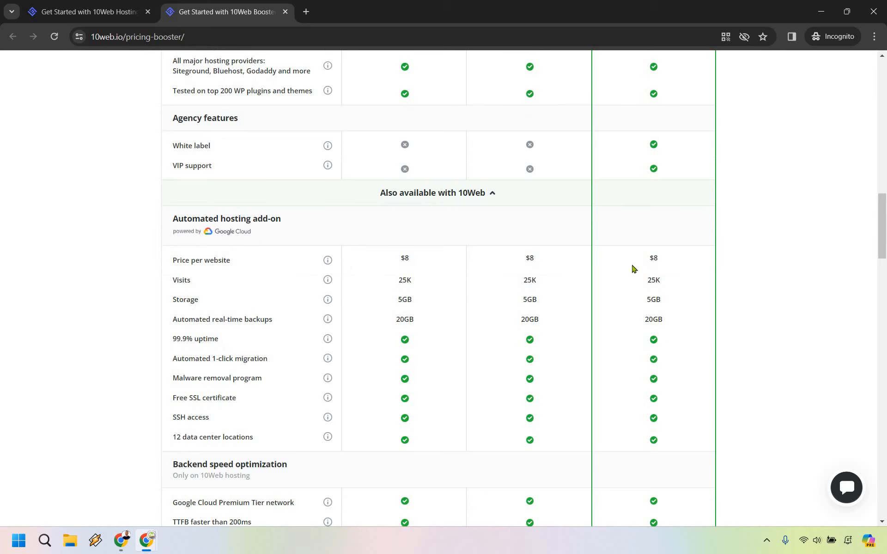
pyautogui.scroll(-3)
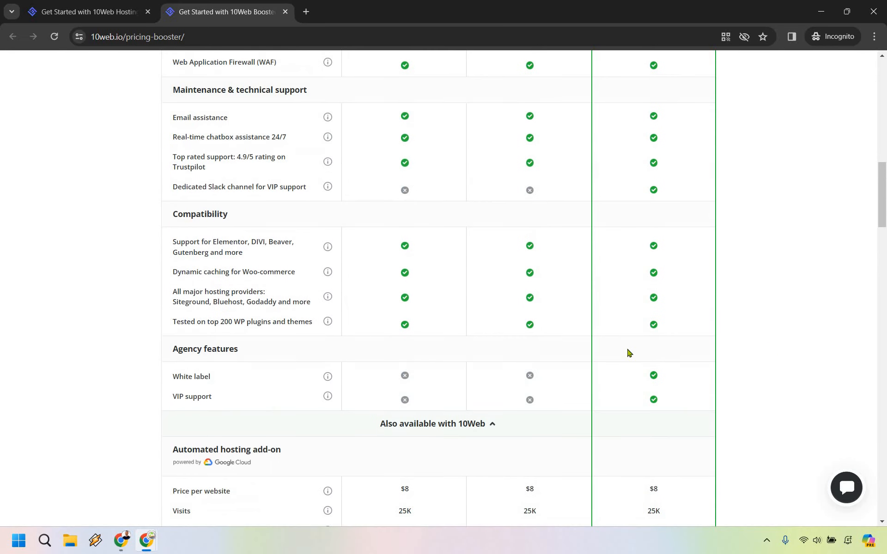
pyautogui.moveTo(788, 333)
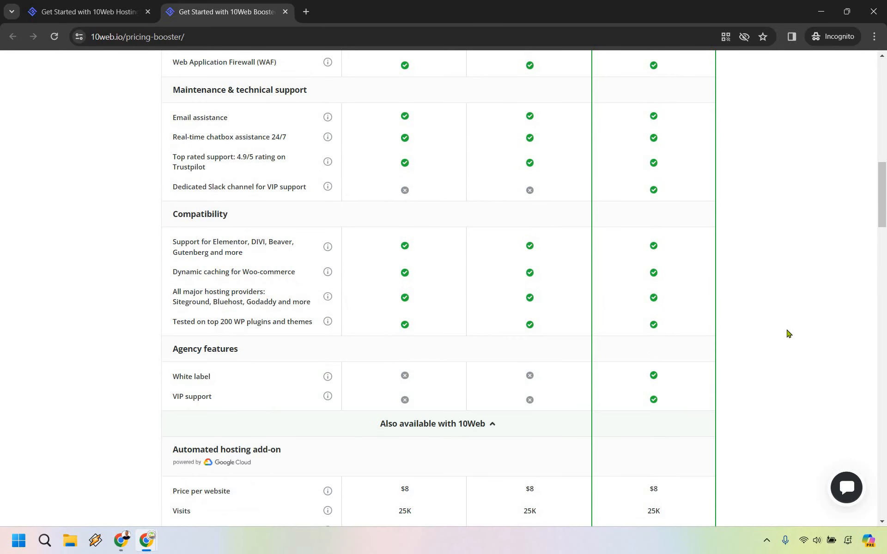
pyautogui.scroll(3)
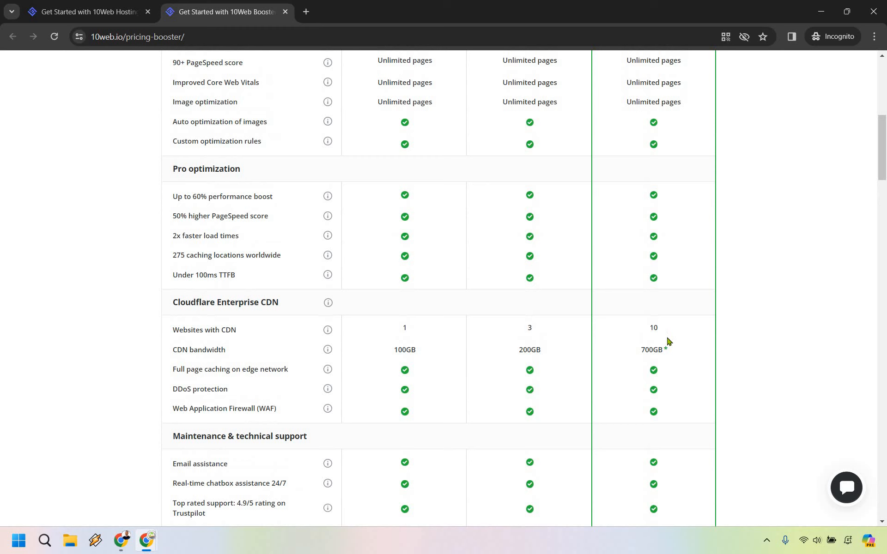
pyautogui.scroll(3)
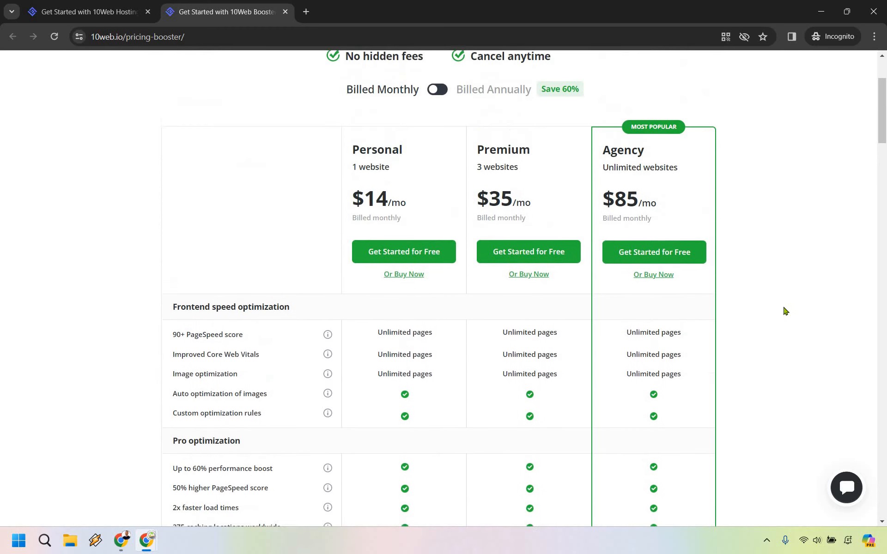
pyautogui.scroll(3)
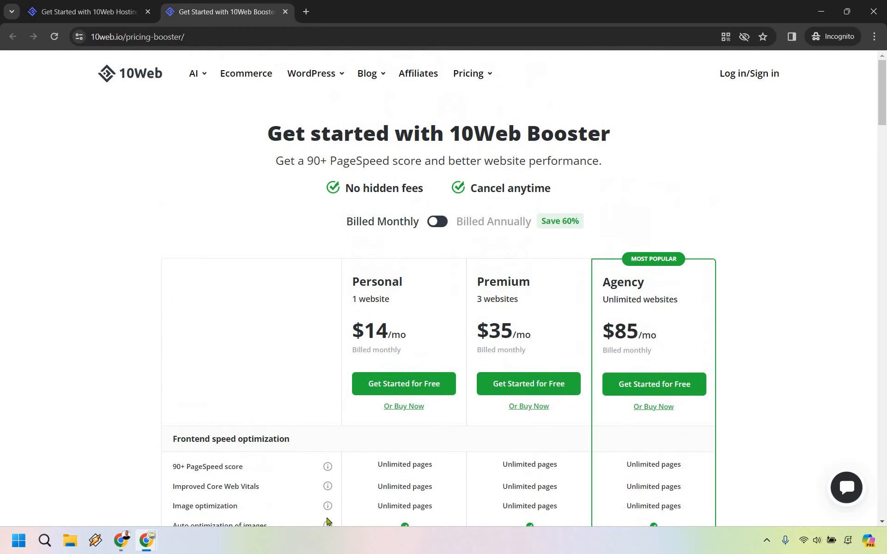
pyautogui.moveTo(835, 306)
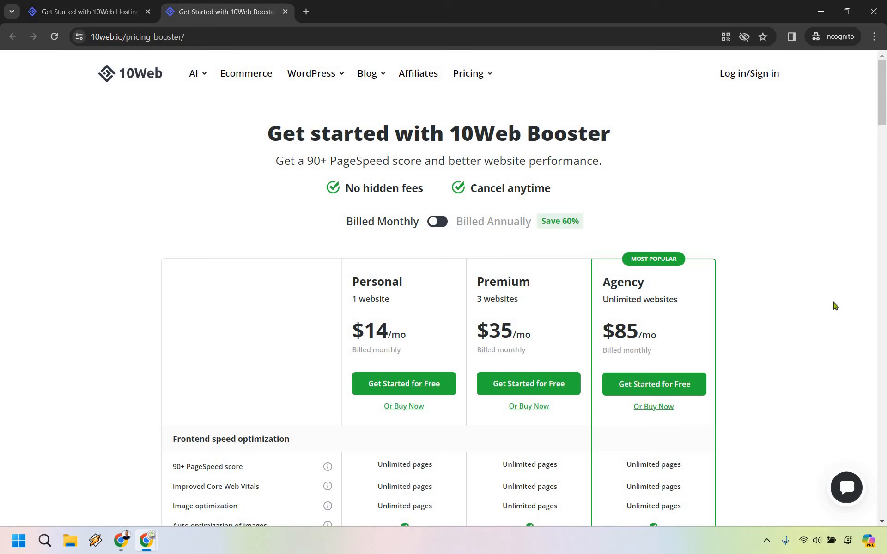
# Step: Return to hosting pricing and compare Business plans annually ($13, $18, $28) versus monthly ($25, $36, $55)
pyautogui.click(85, 11)
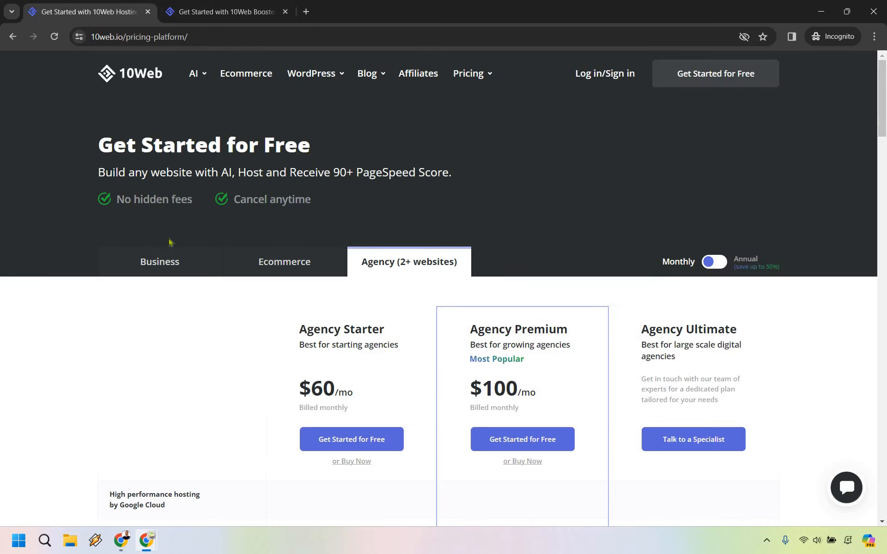
pyautogui.click(160, 261)
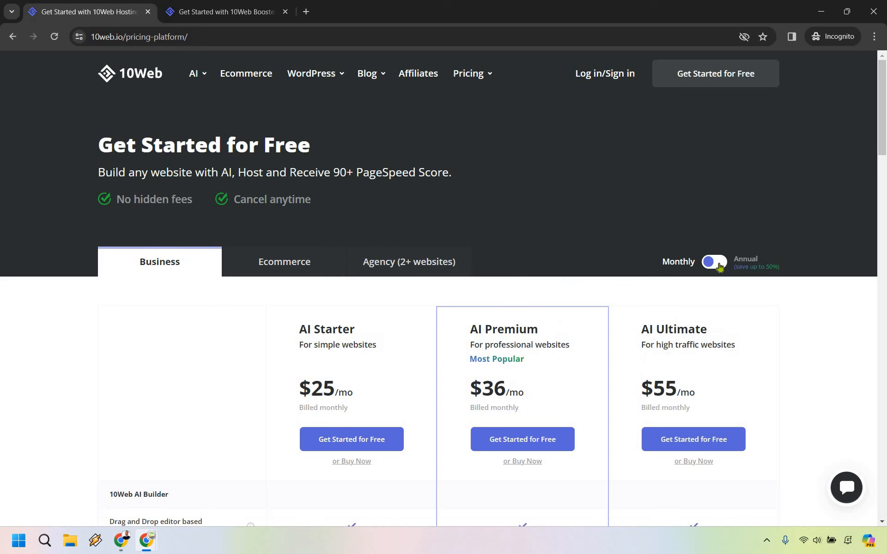
pyautogui.click(714, 261)
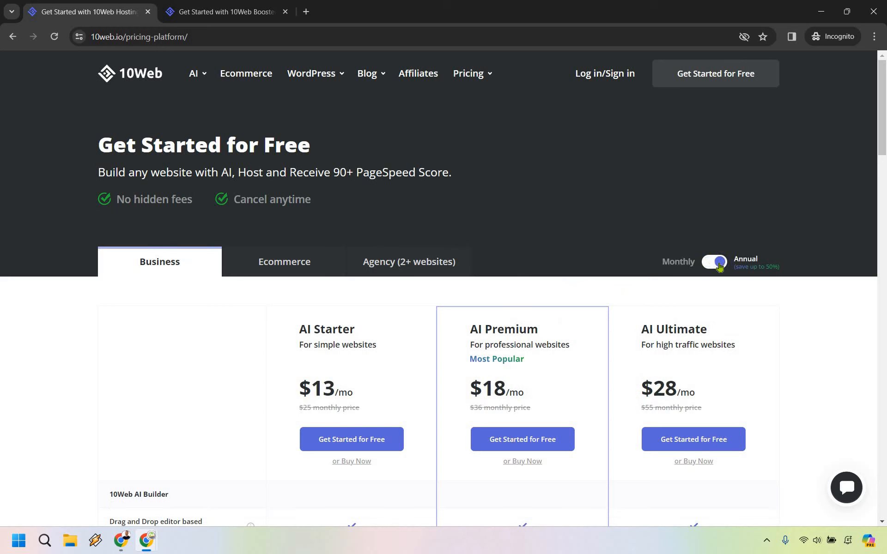
pyautogui.moveTo(837, 349)
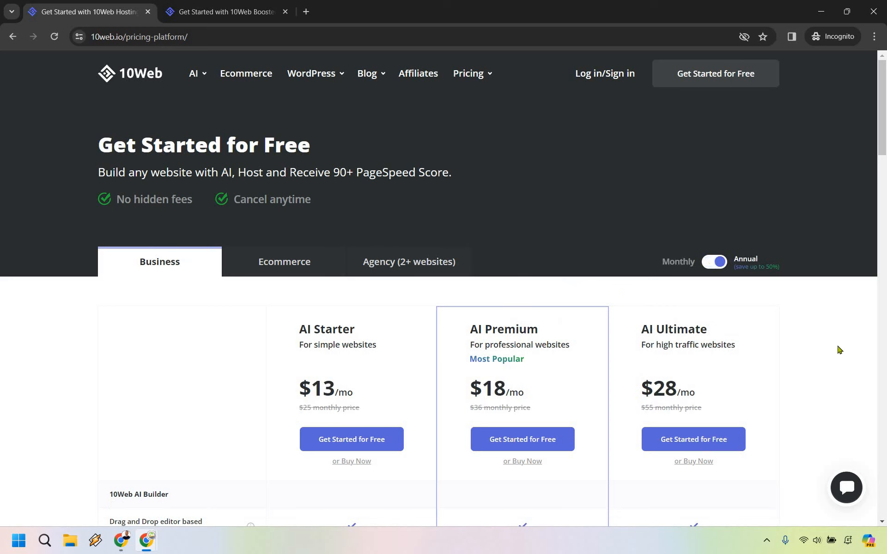
pyautogui.click(714, 262)
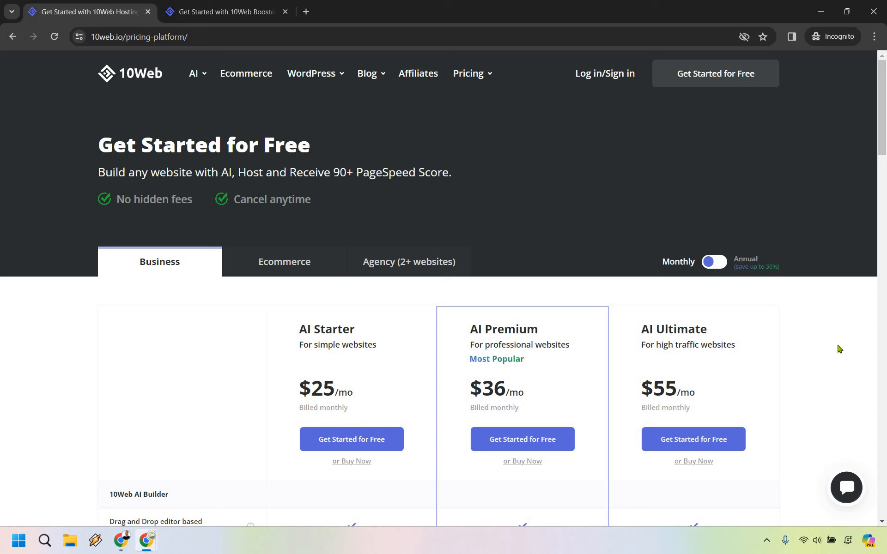
pyautogui.moveTo(838, 345)
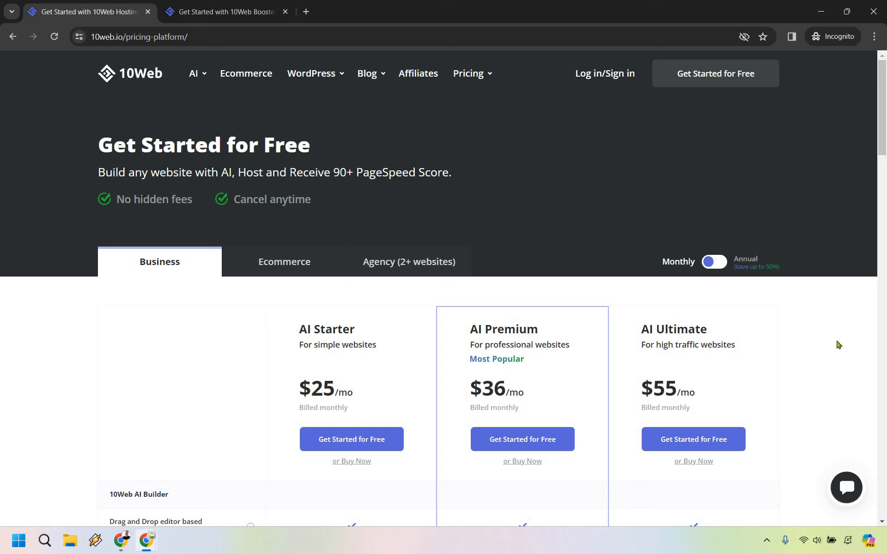
pyautogui.scroll(-3)
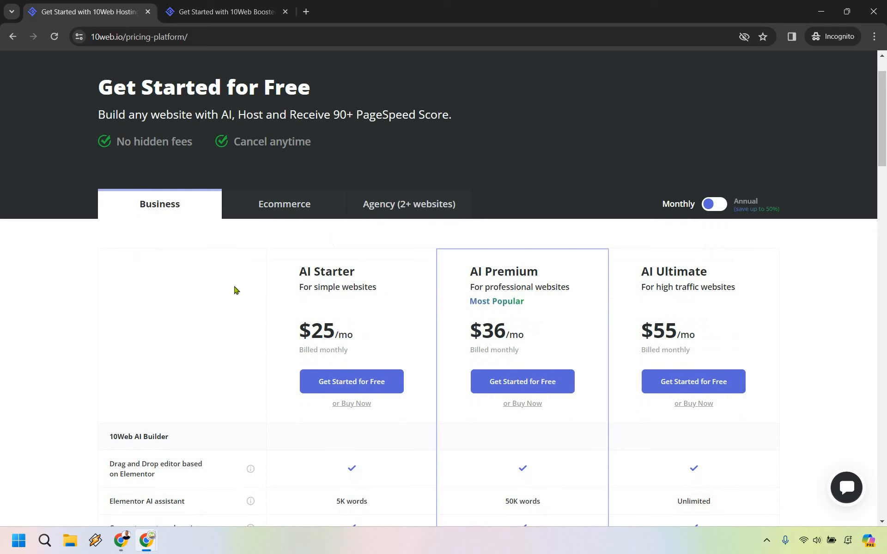
pyautogui.moveTo(189, 288)
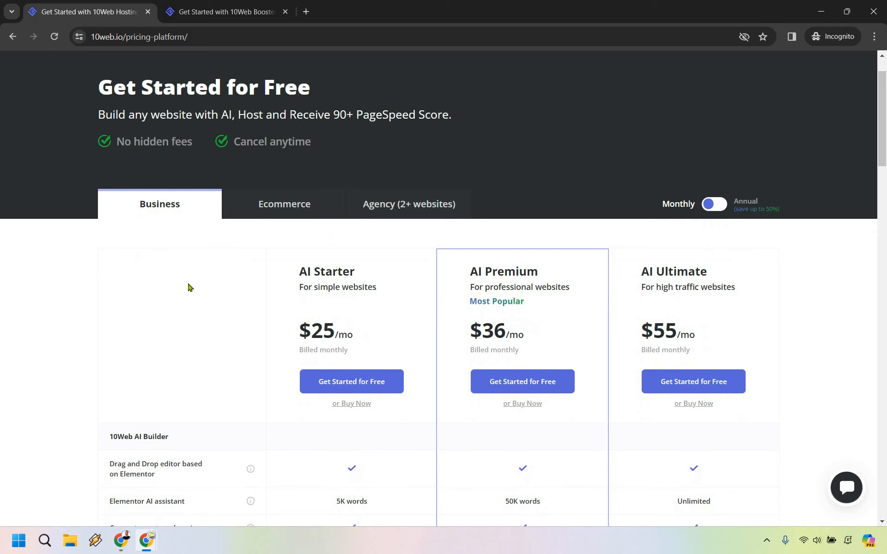
pyautogui.moveTo(866, 316)
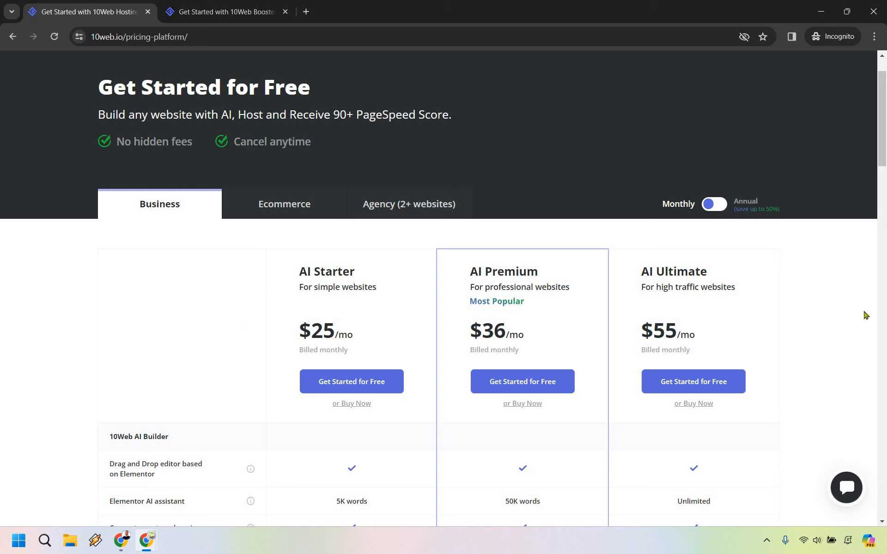